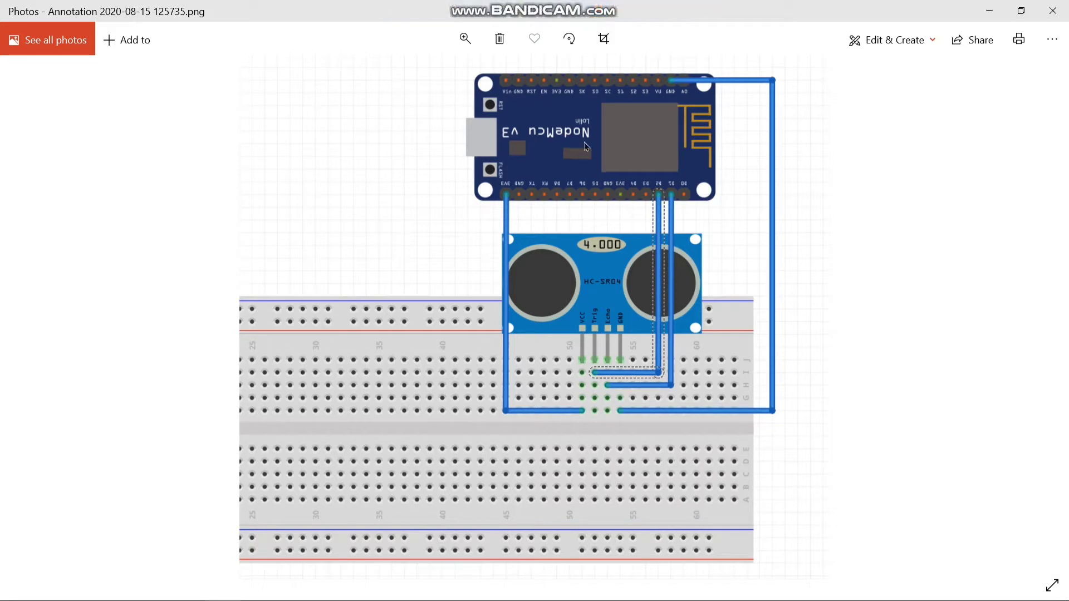
mouse_move(580, 343)
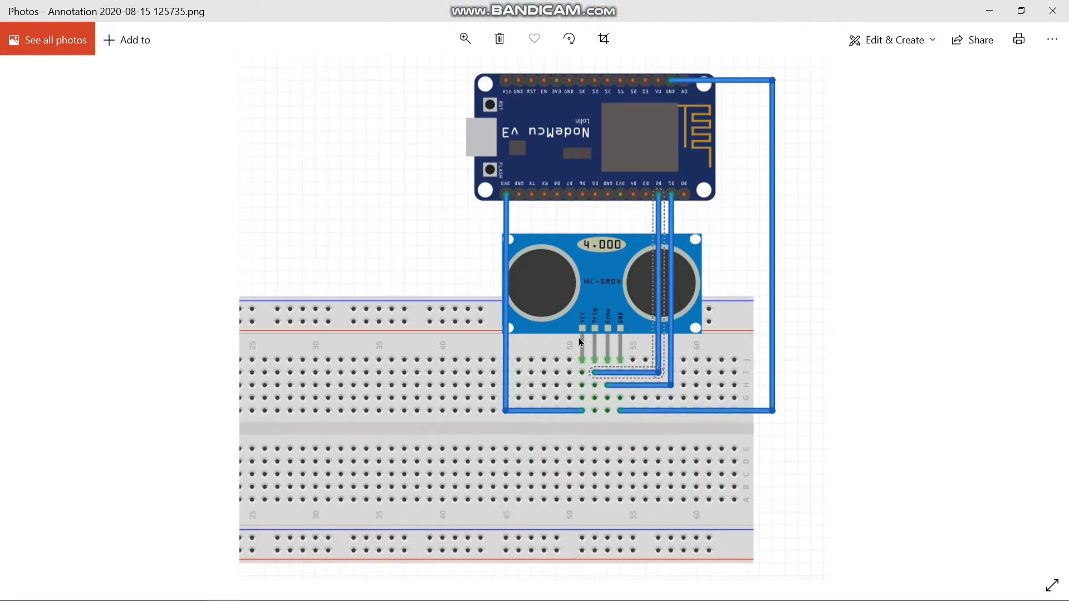
mouse_move(650, 327)
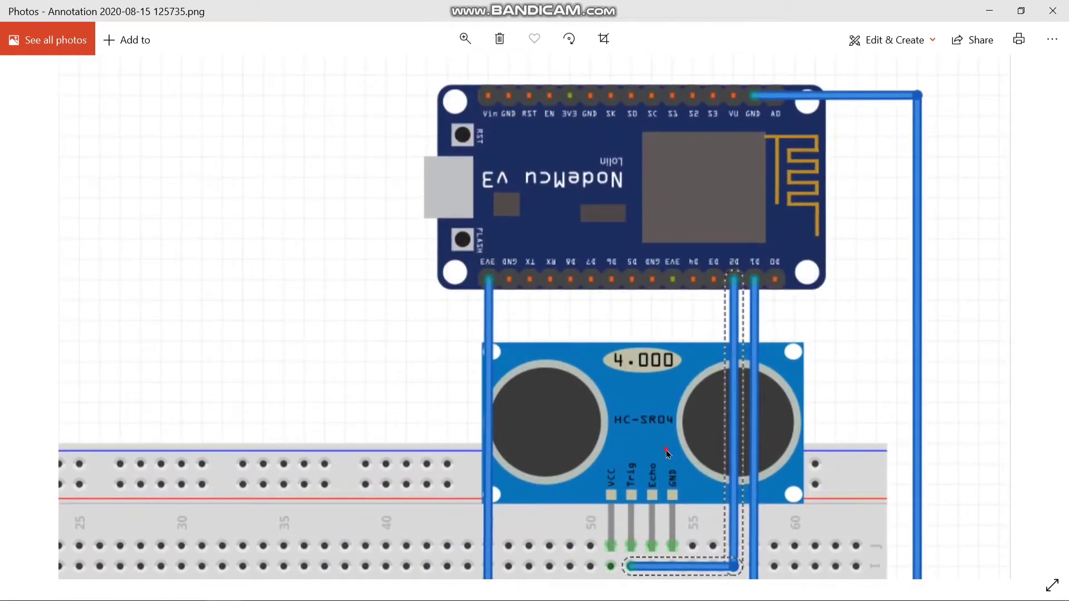
Start a new project and name it 'notify'
scroll("down", 3)
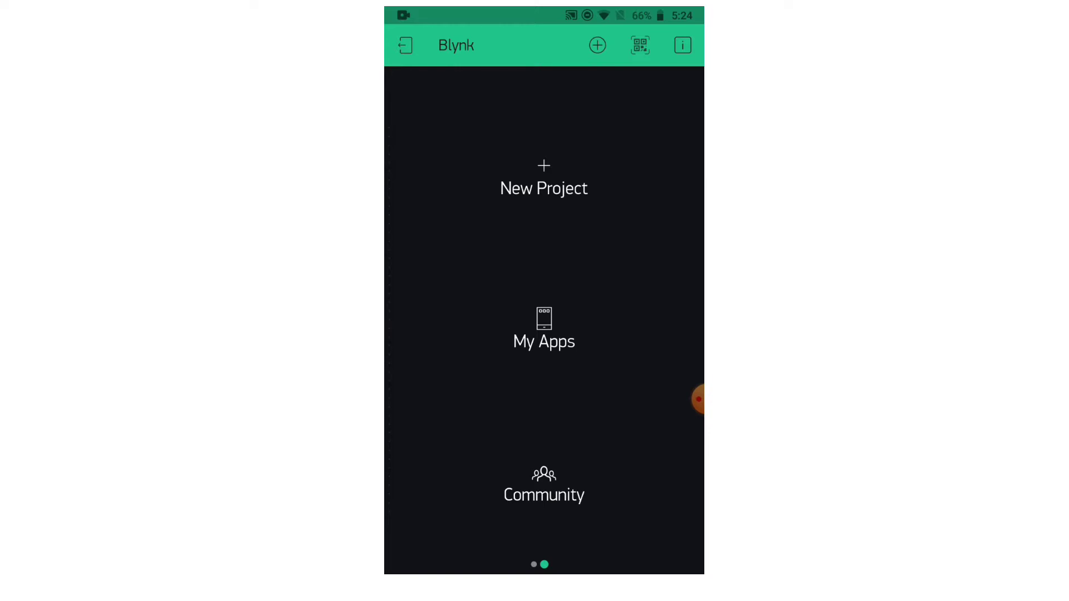
left_click(543, 187)
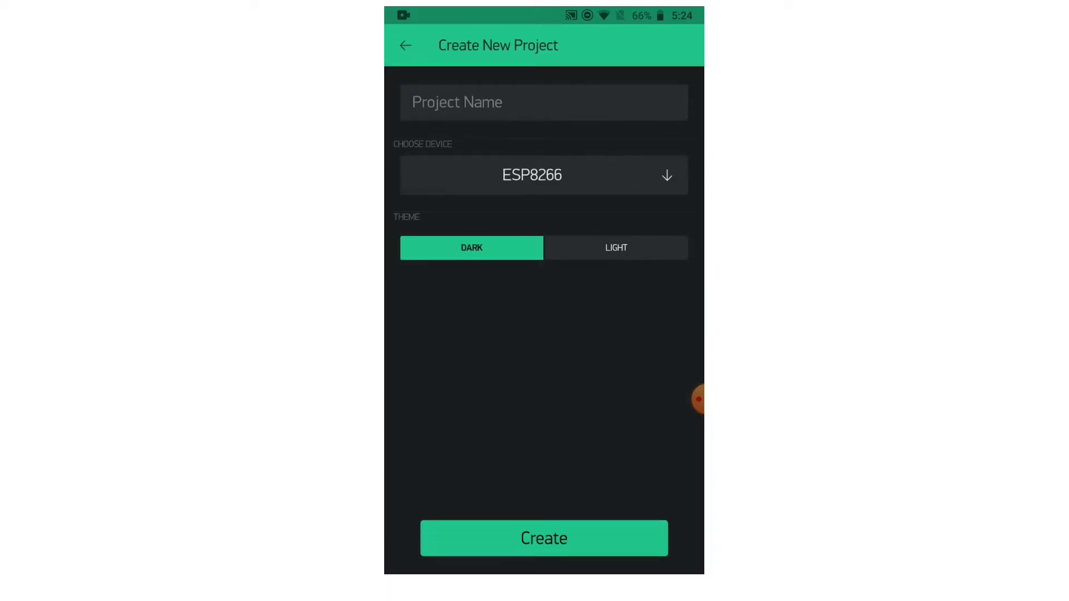
left_click(544, 102)
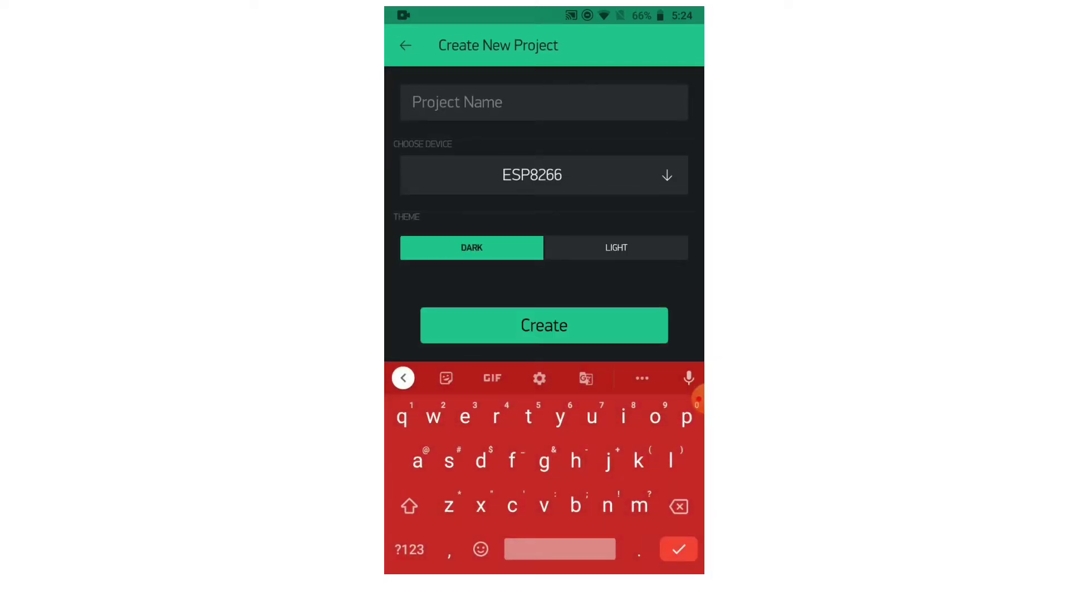
type("mo")
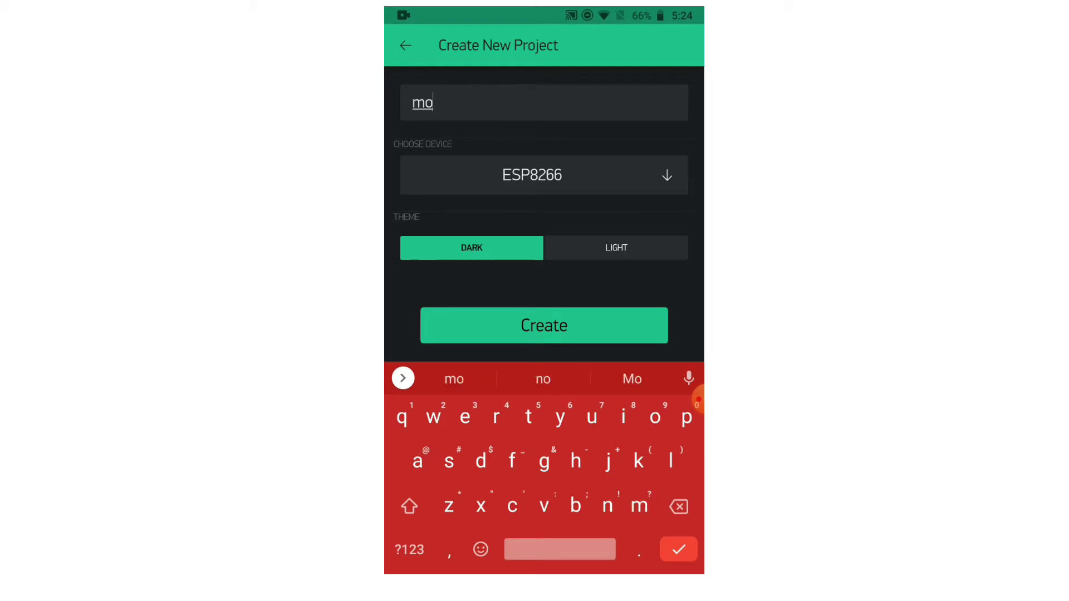
type("bi")
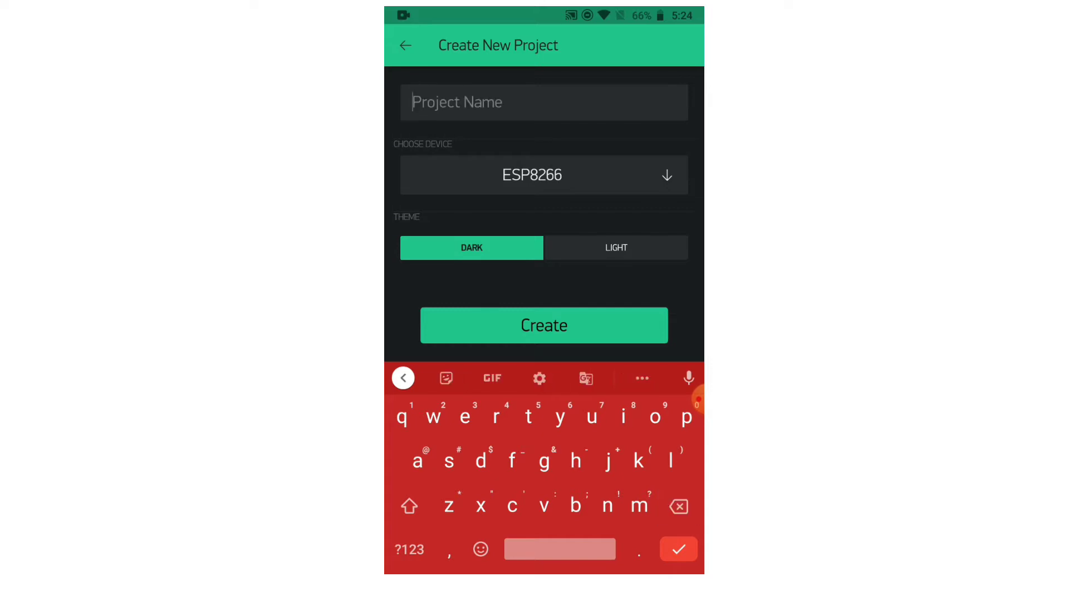
type("notify")
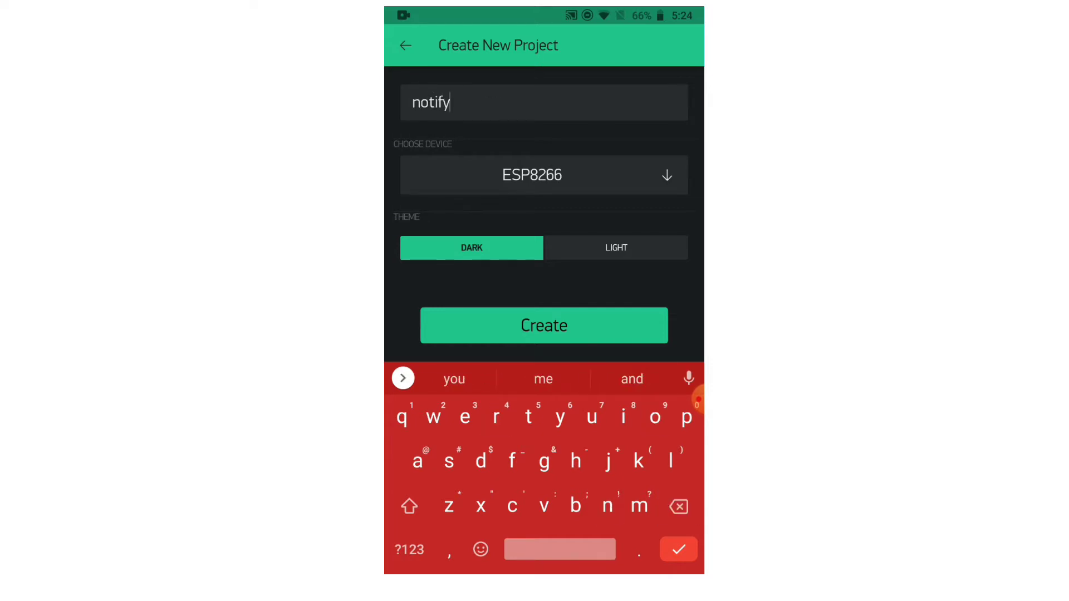
Choose NodeMCU hardware with Wi-Fi connection, keep Dark theme, and create the project
left_click(544, 175)
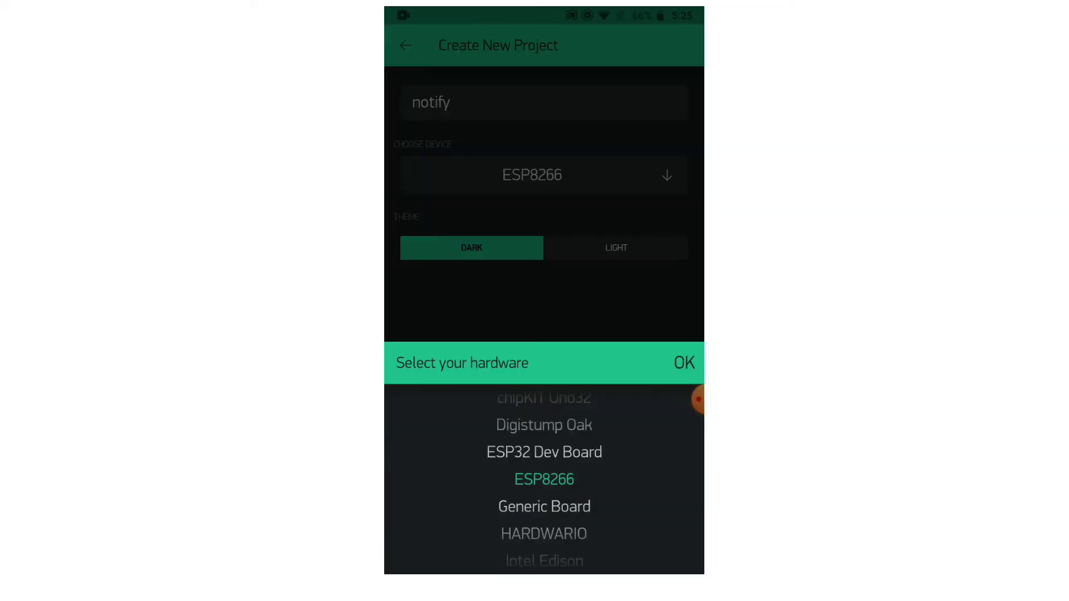
scroll("down", 3)
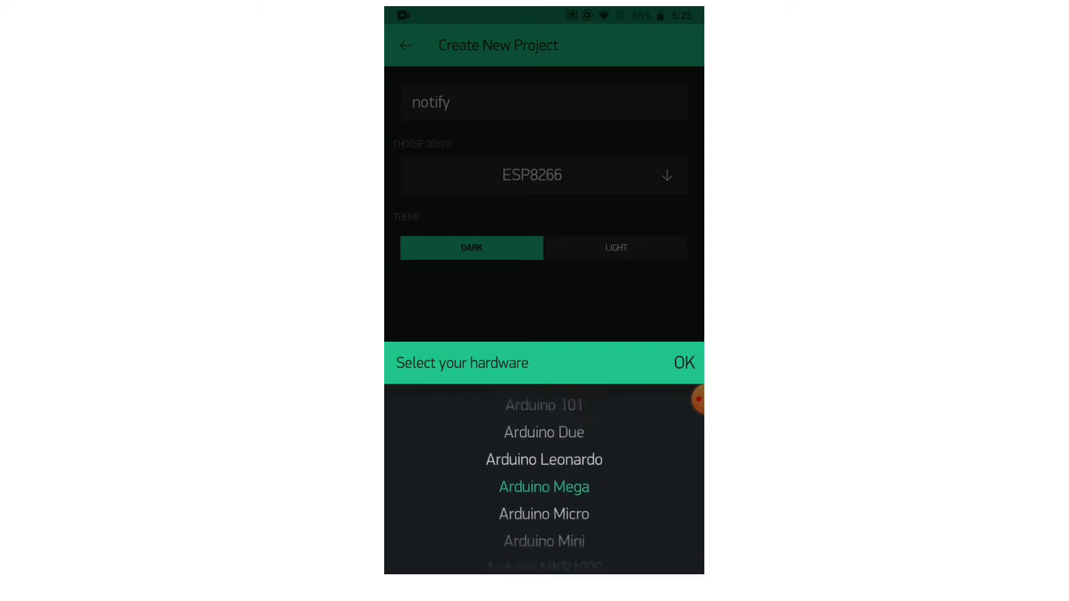
scroll("down", 3)
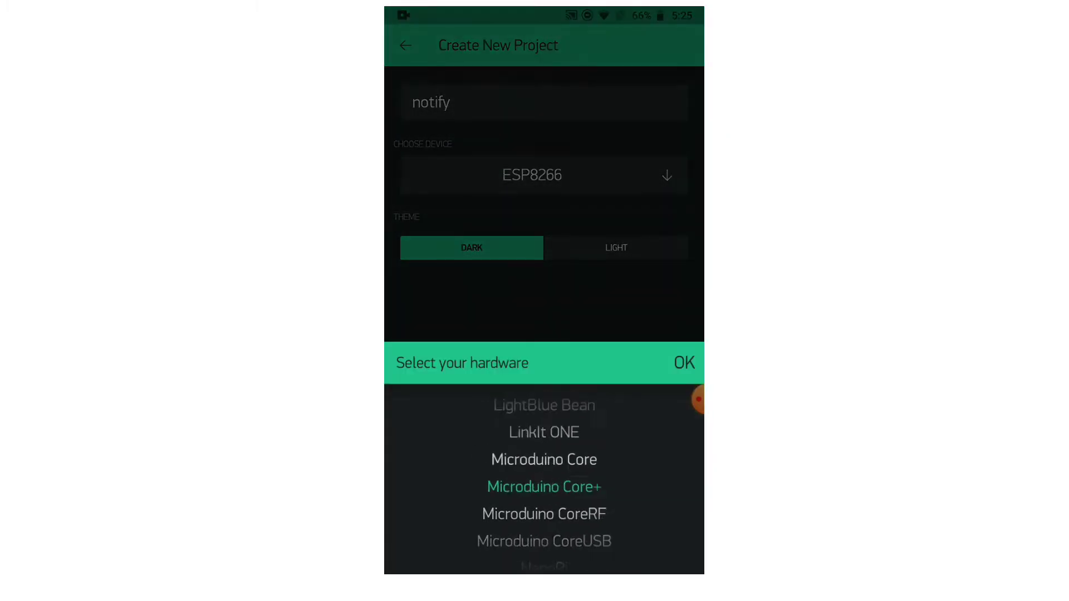
scroll("down", 3)
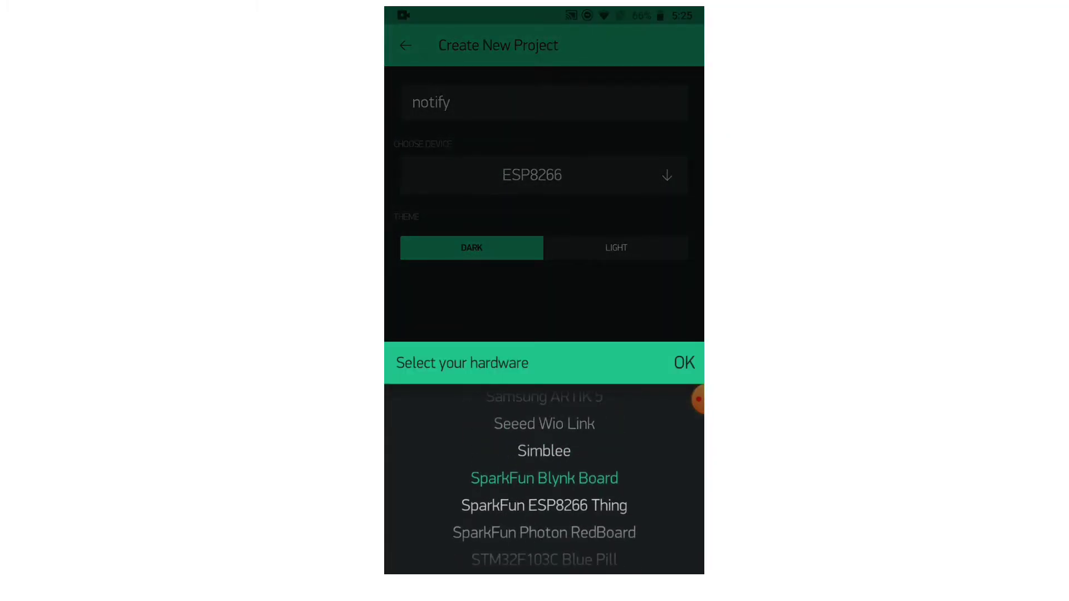
scroll("down", 3)
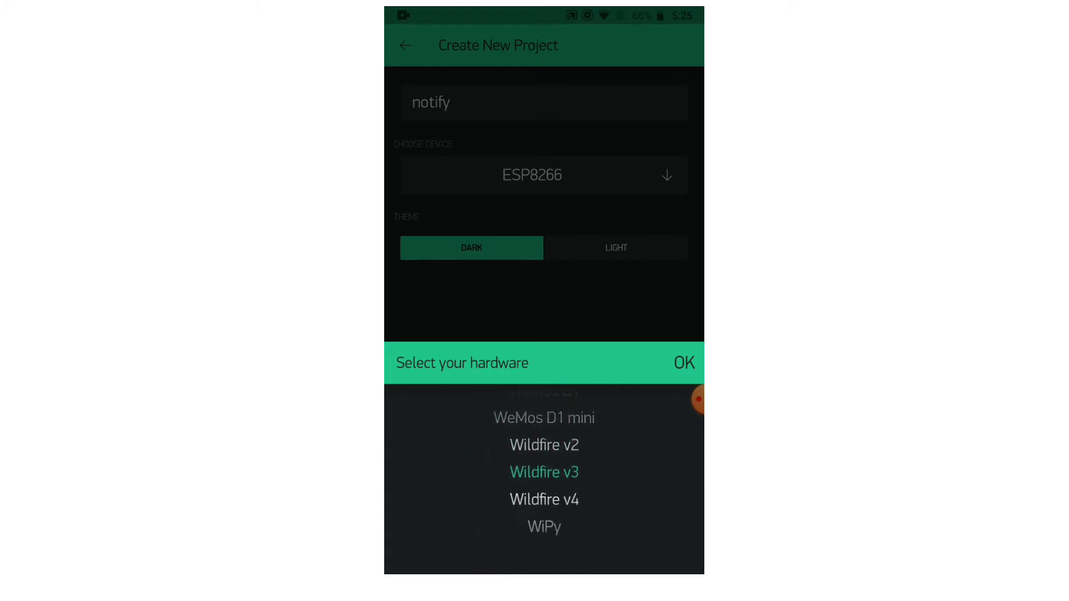
scroll("down", 3)
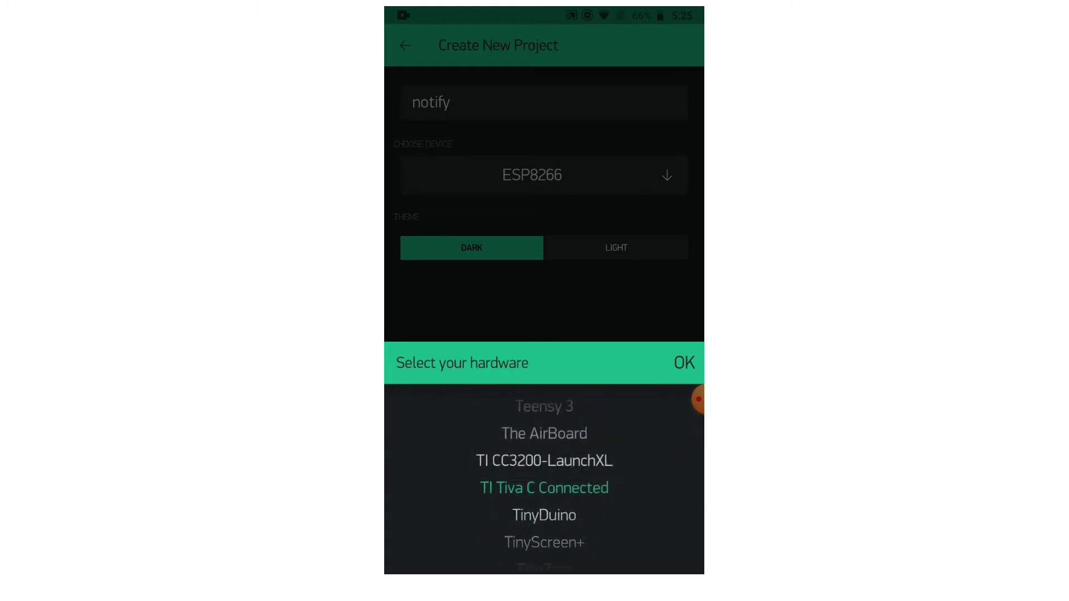
scroll("down", 3)
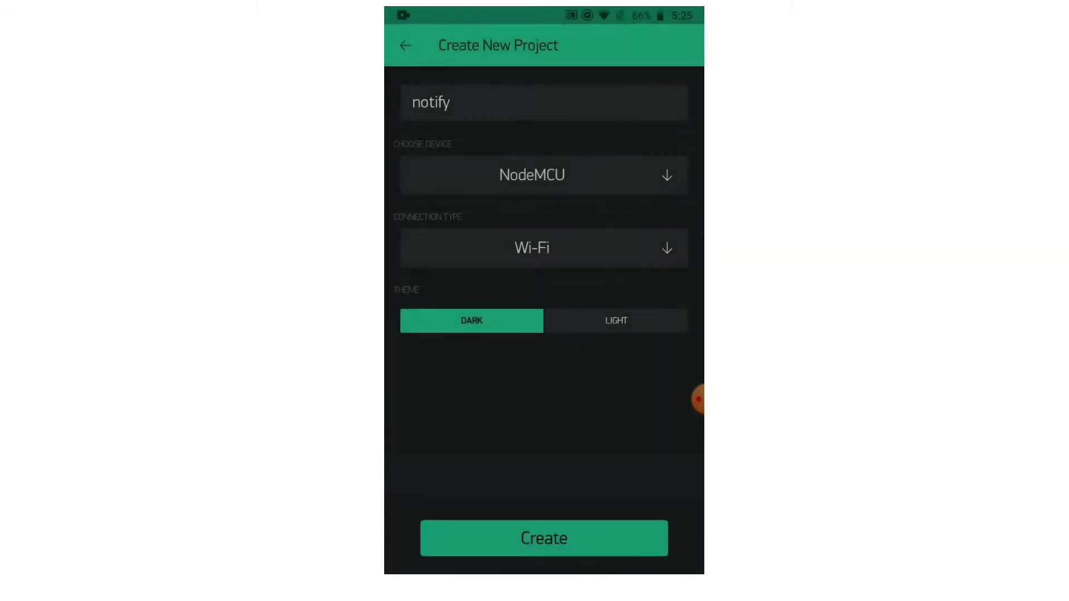
left_click(543, 247)
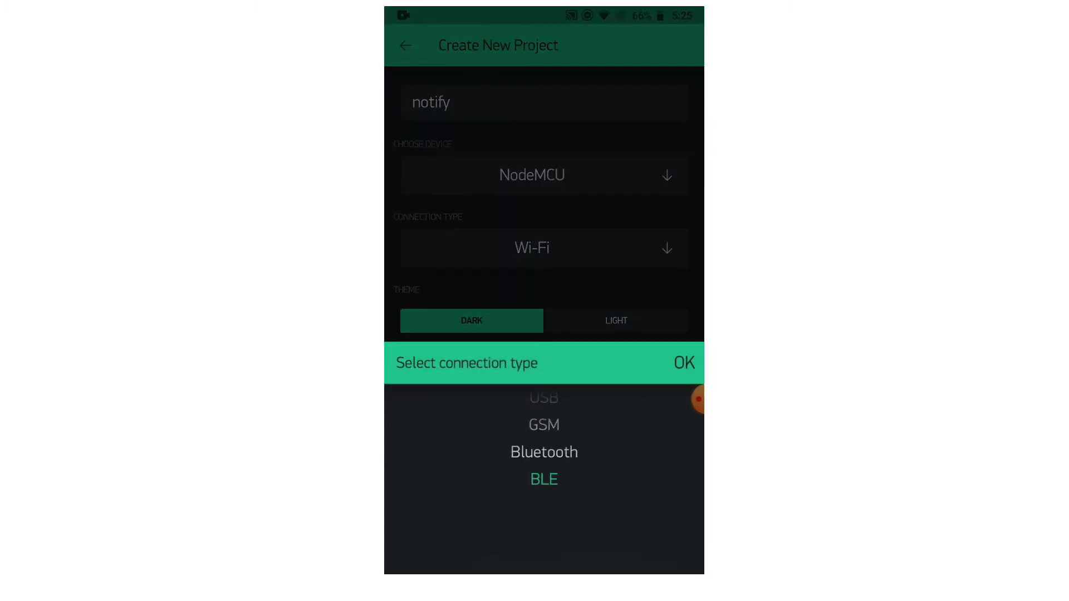
scroll("down", 3)
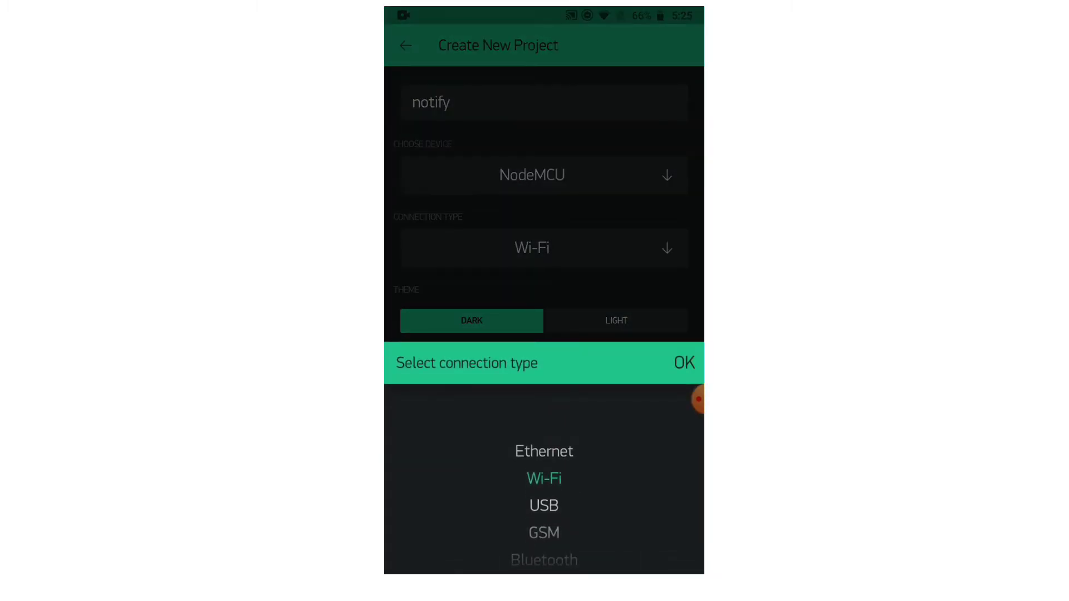
left_click(684, 363)
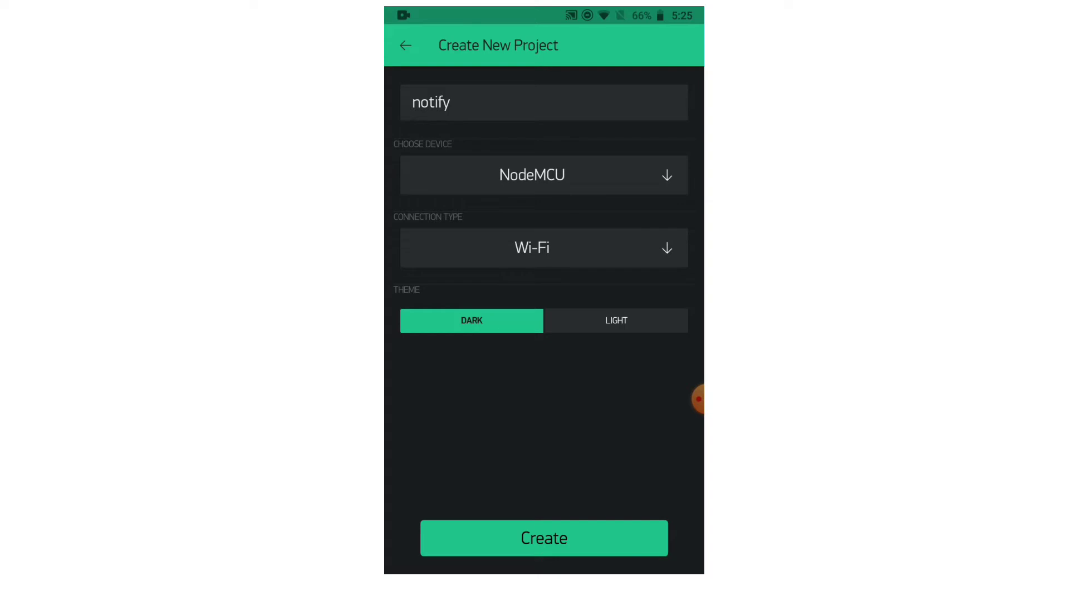
left_click(542, 539)
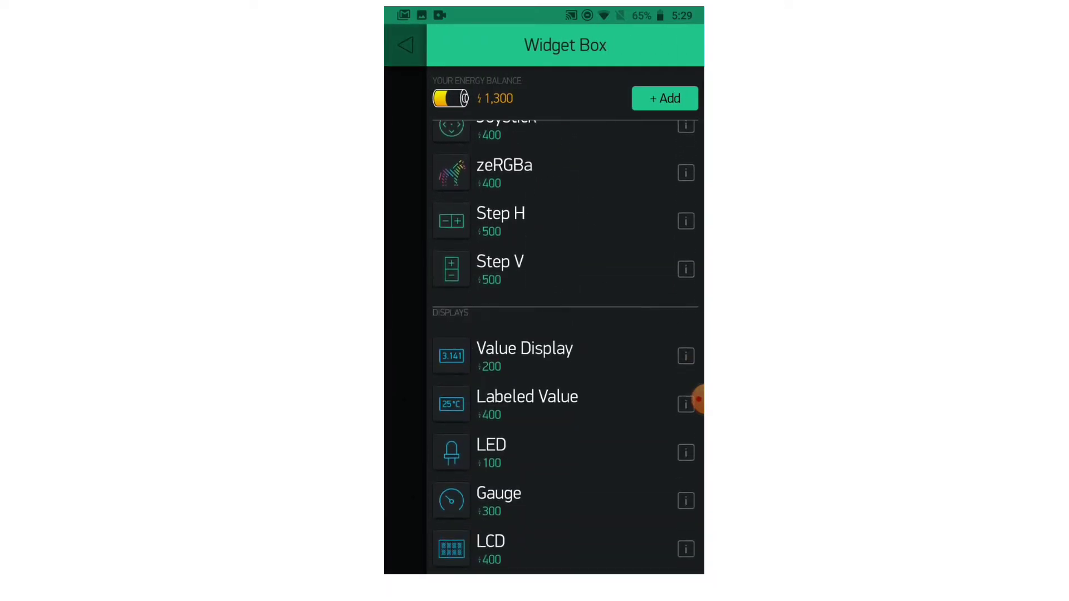
Add a Gauge and a Notification widget from the Widget Box to the canvas
scroll("down", 3)
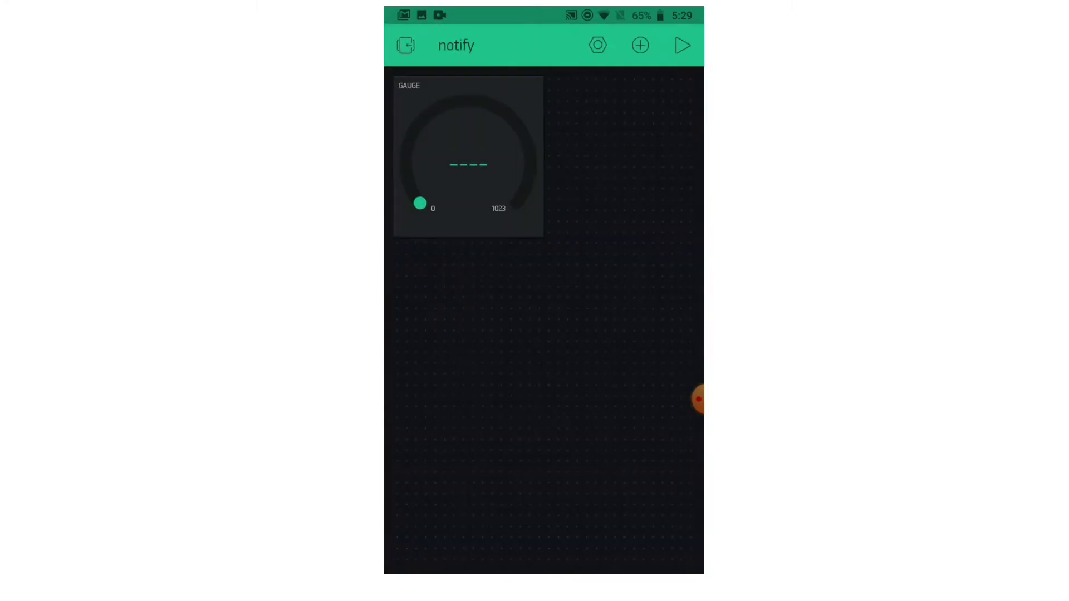
left_click(641, 44)
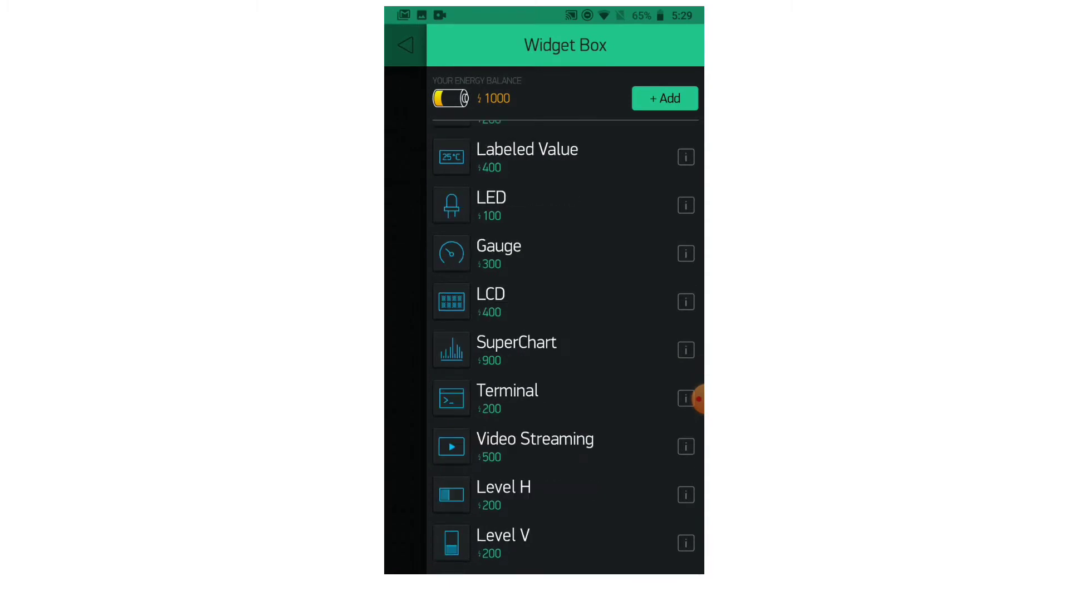
scroll("down", 3)
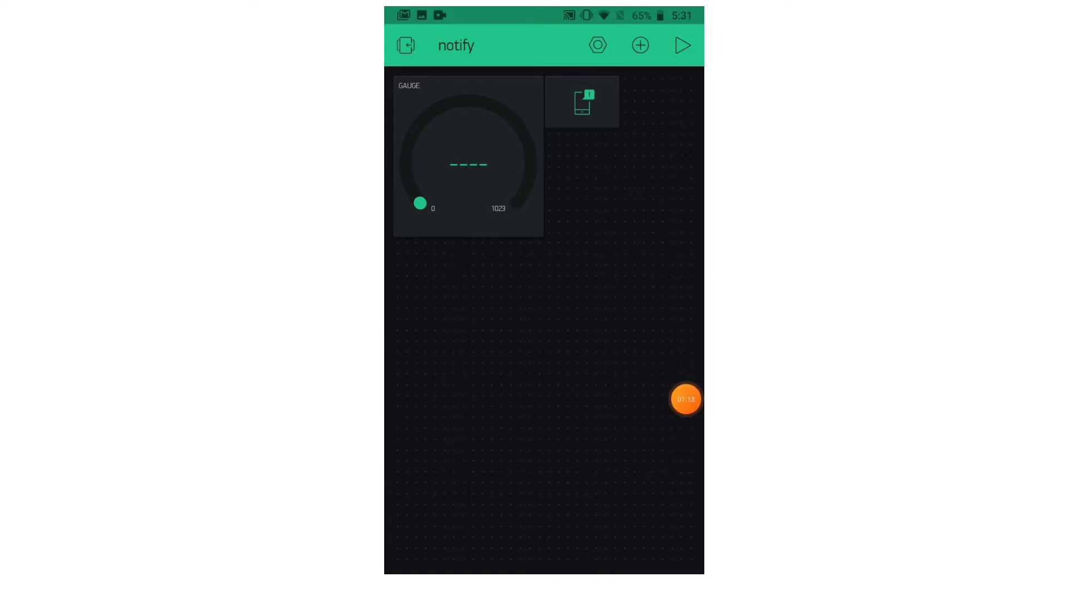
Name the gauge 'Distance', bind it to virtual pin V5 and label it '/pin/cm'
left_click(466, 161)
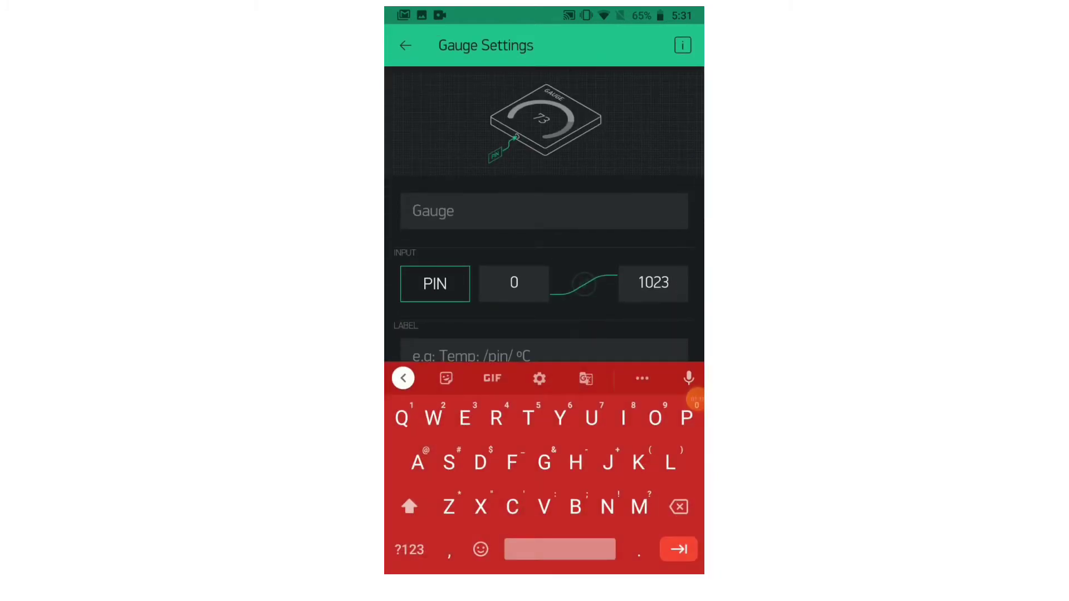
type("Dista")
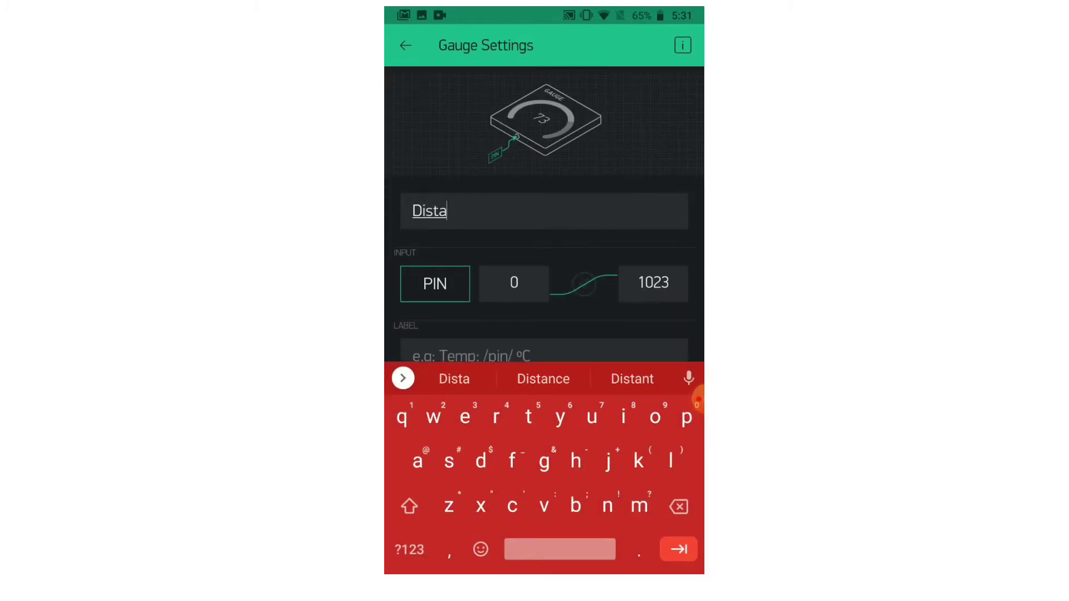
left_click(542, 378)
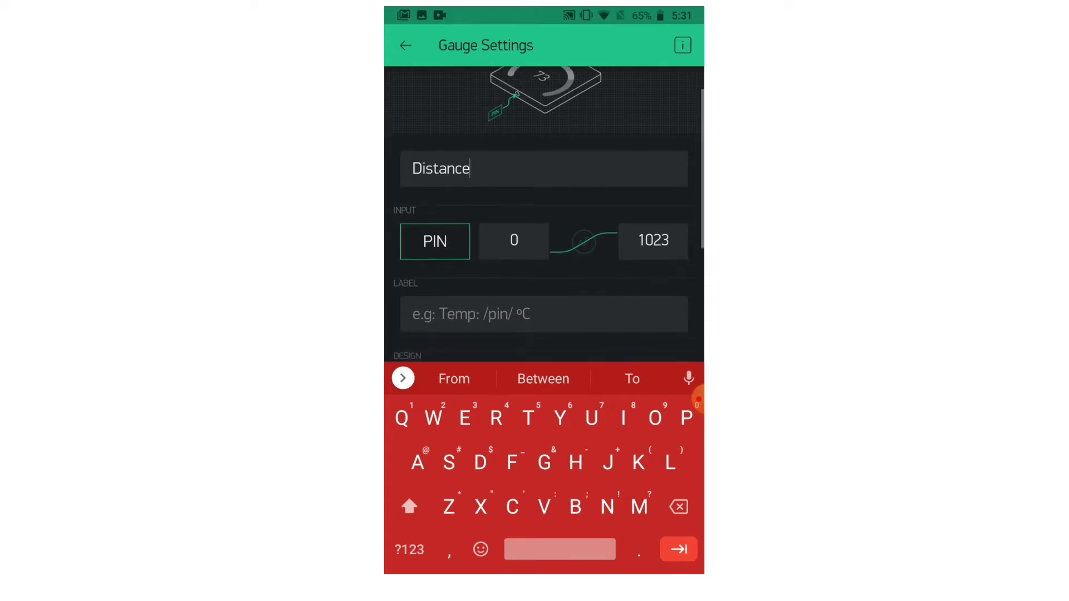
left_click(434, 241)
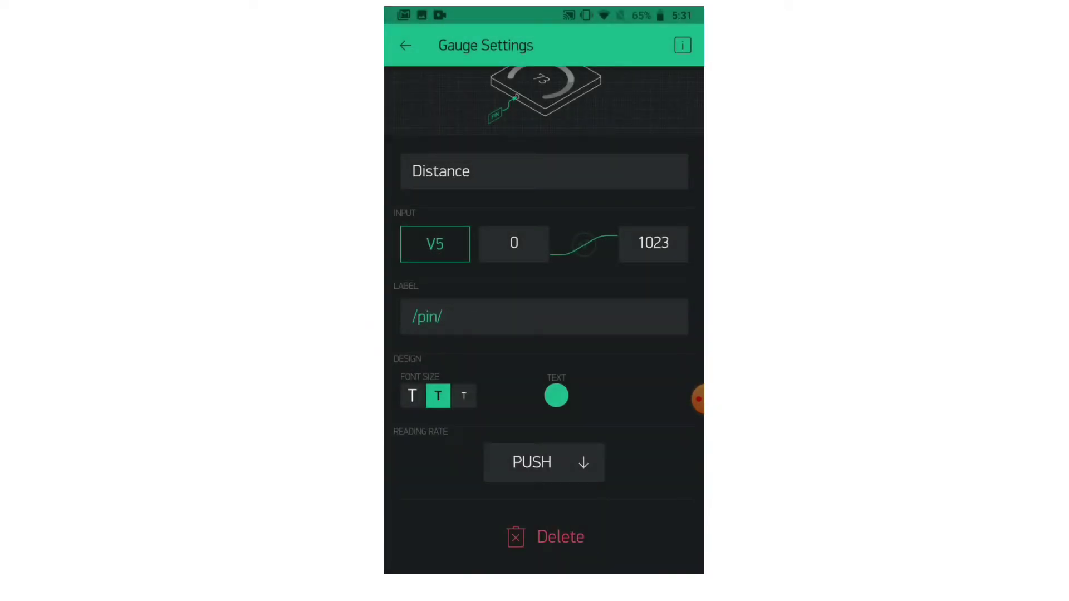
type("cm")
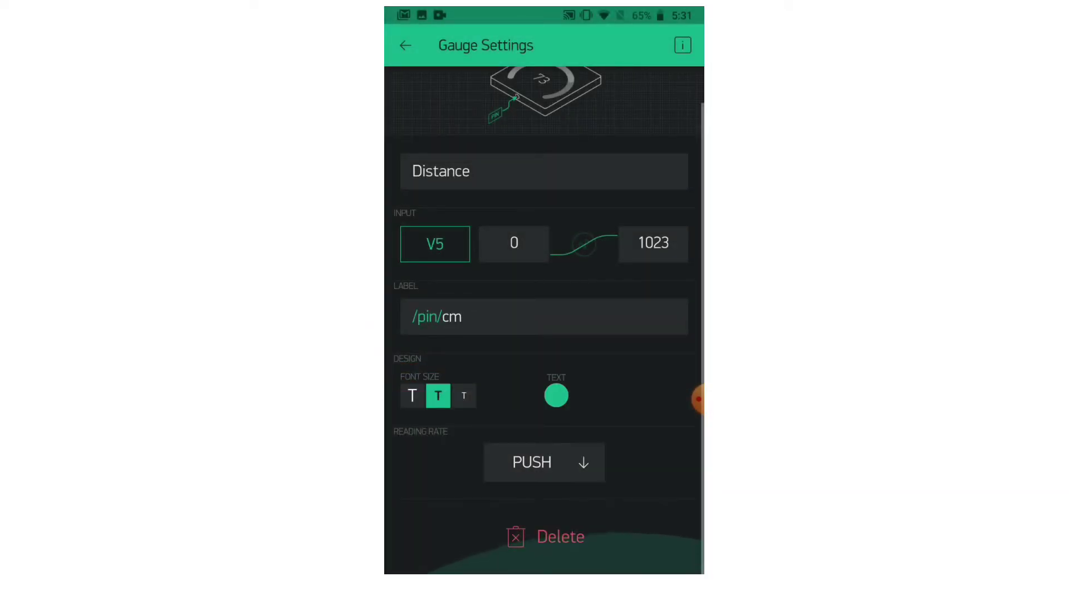
Keep the PUSH reading rate and return to the notify dashboard
left_click(543, 462)
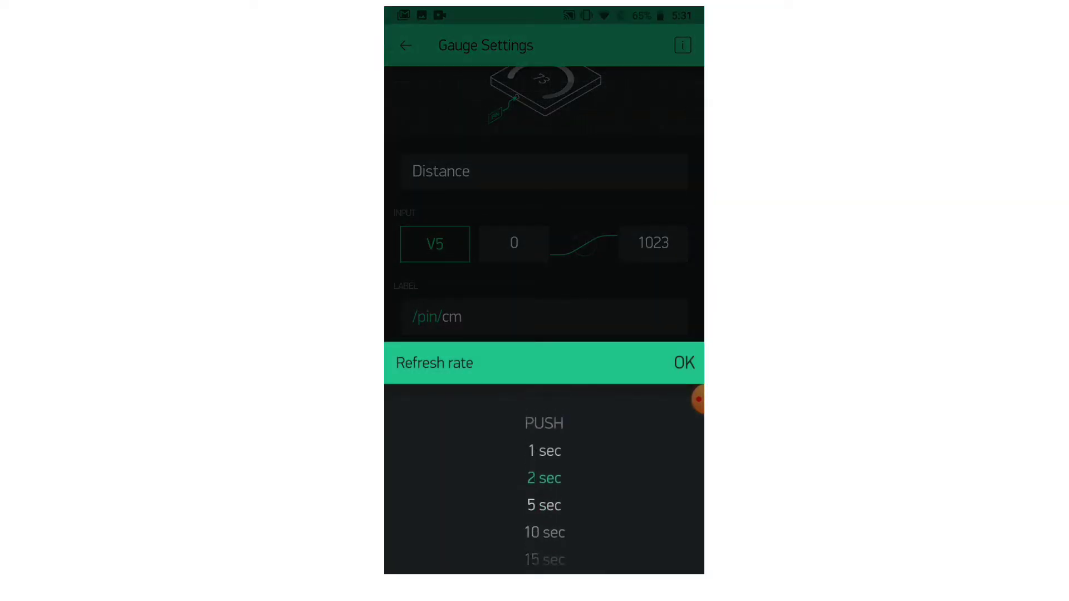
left_click(683, 363)
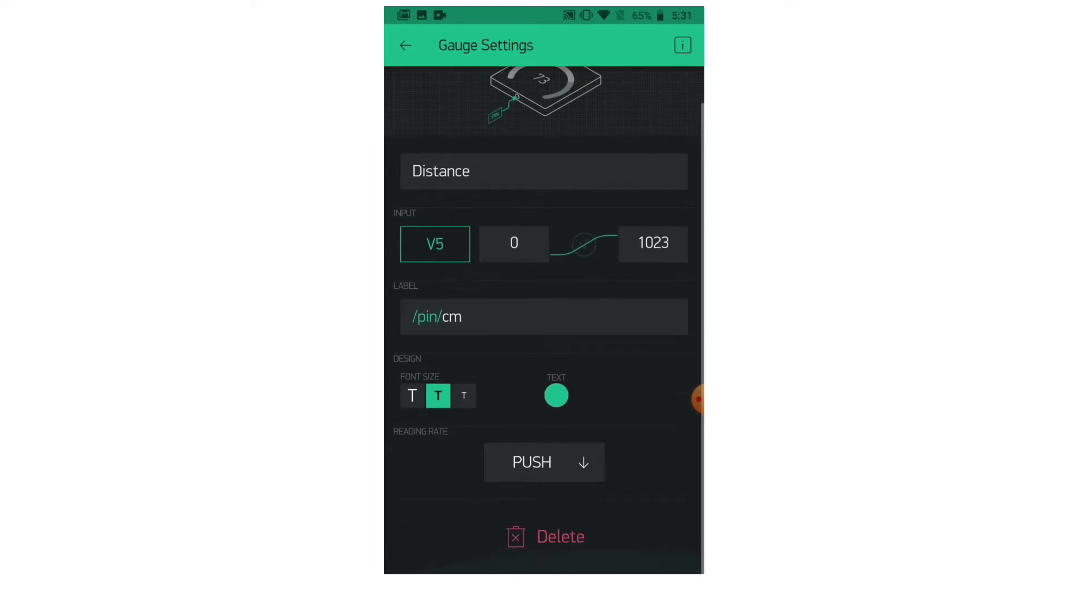
scroll("up", 3)
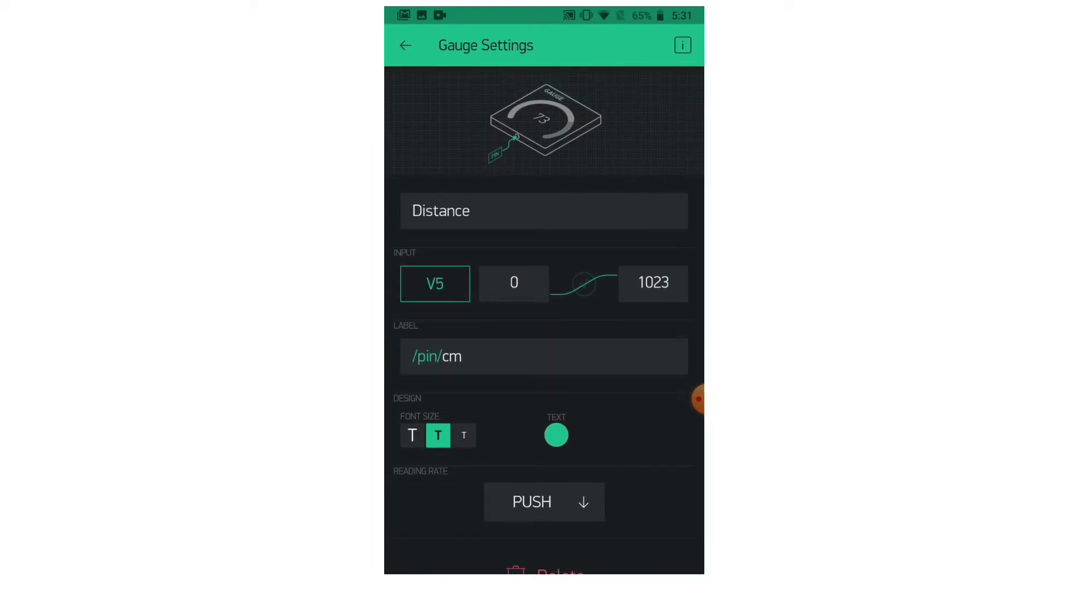
left_click(407, 44)
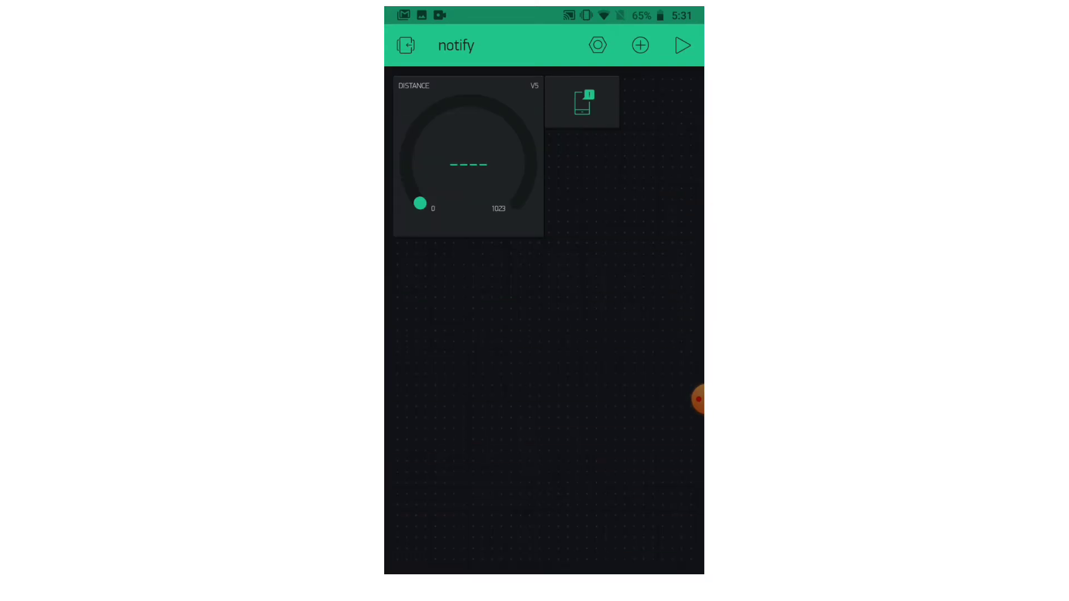
left_click(585, 102)
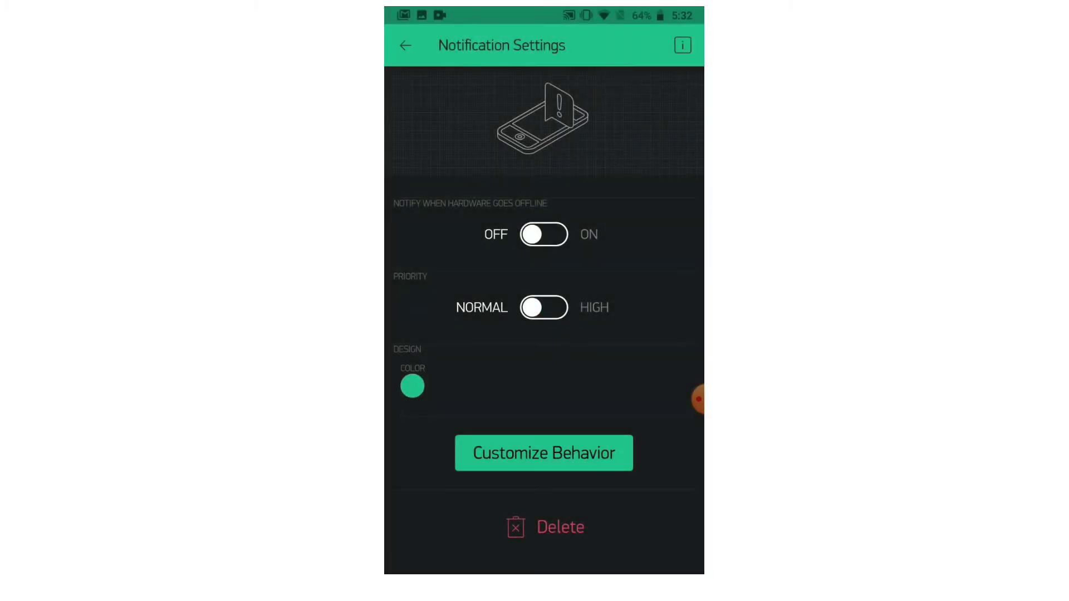
left_click(408, 44)
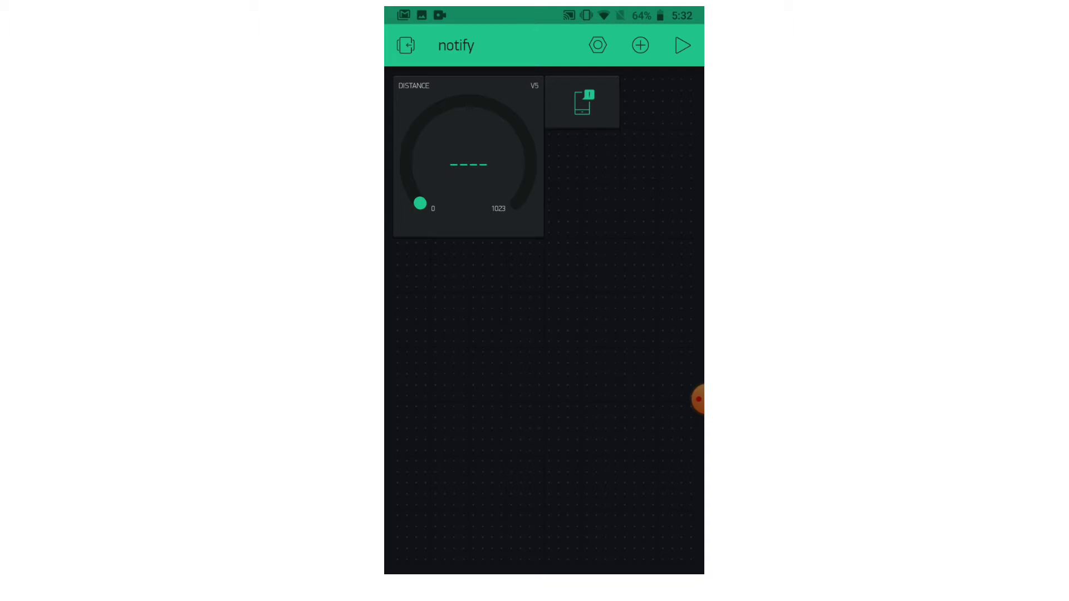
left_click(700, 397)
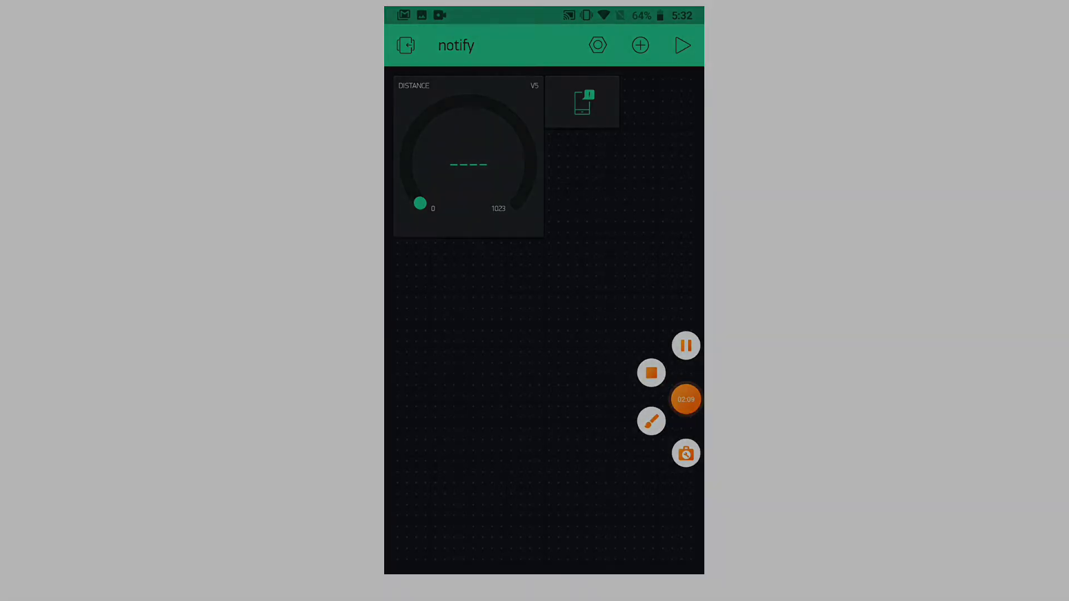